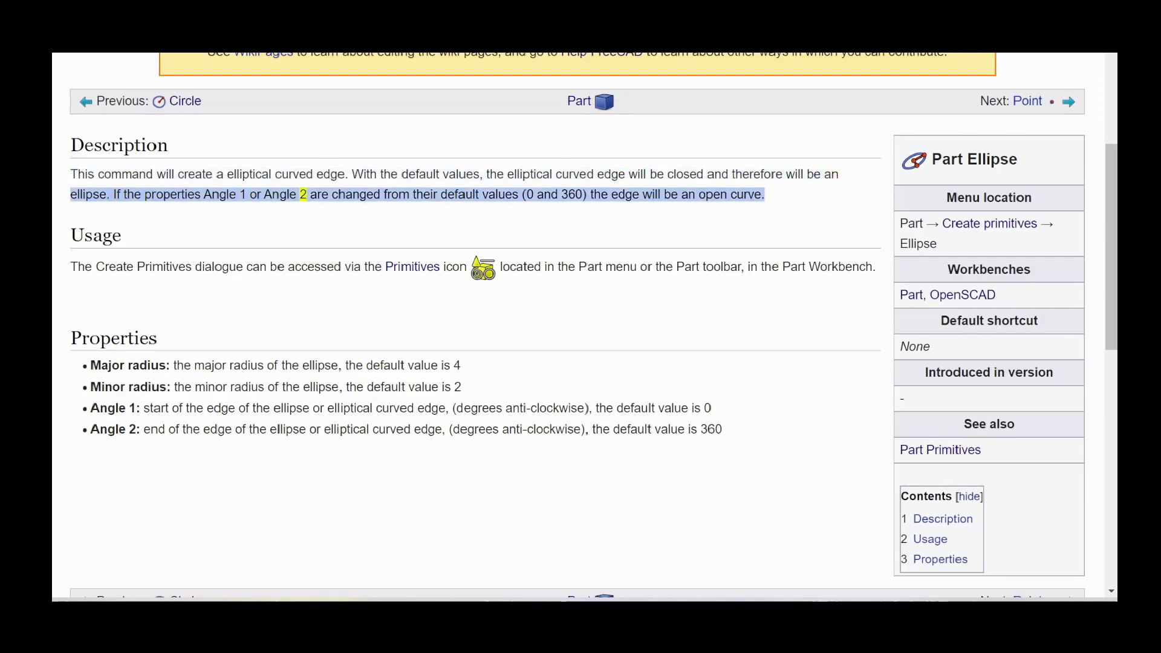
double_click(499, 194)
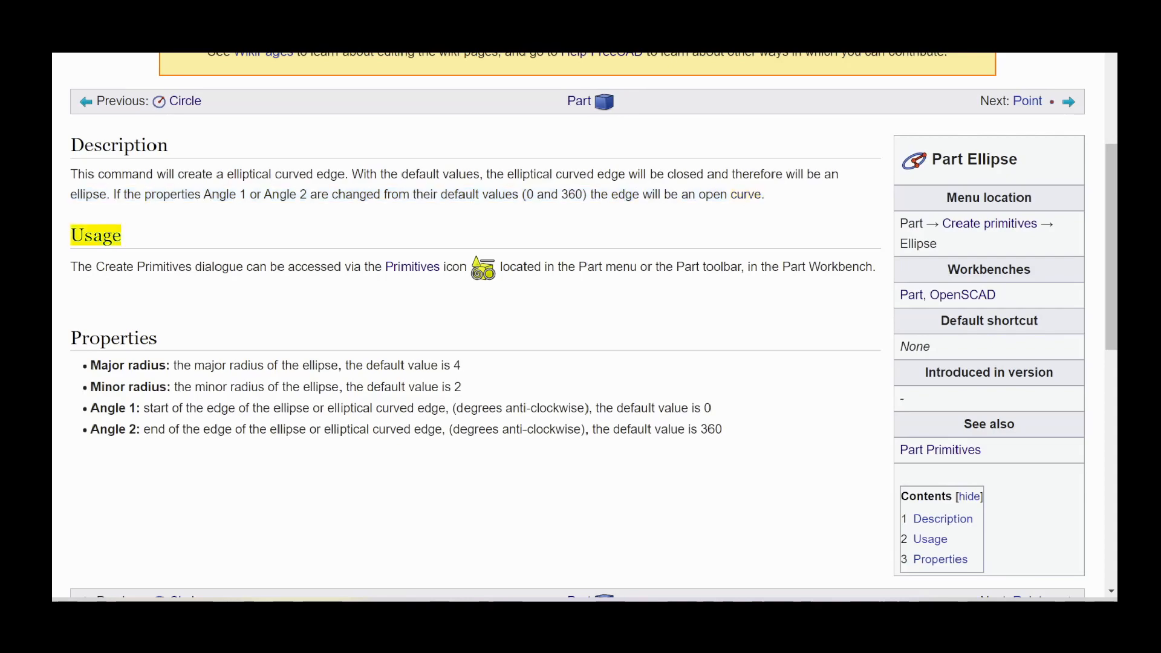
left_click_drag(70, 266, 873, 266)
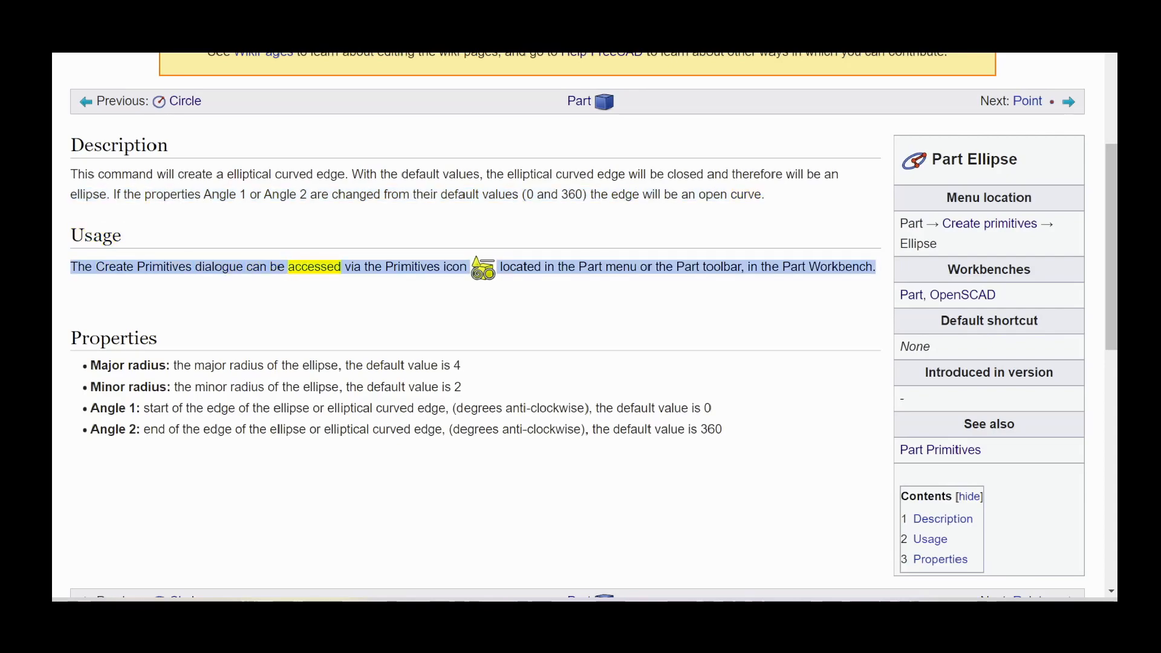
double_click(519, 266)
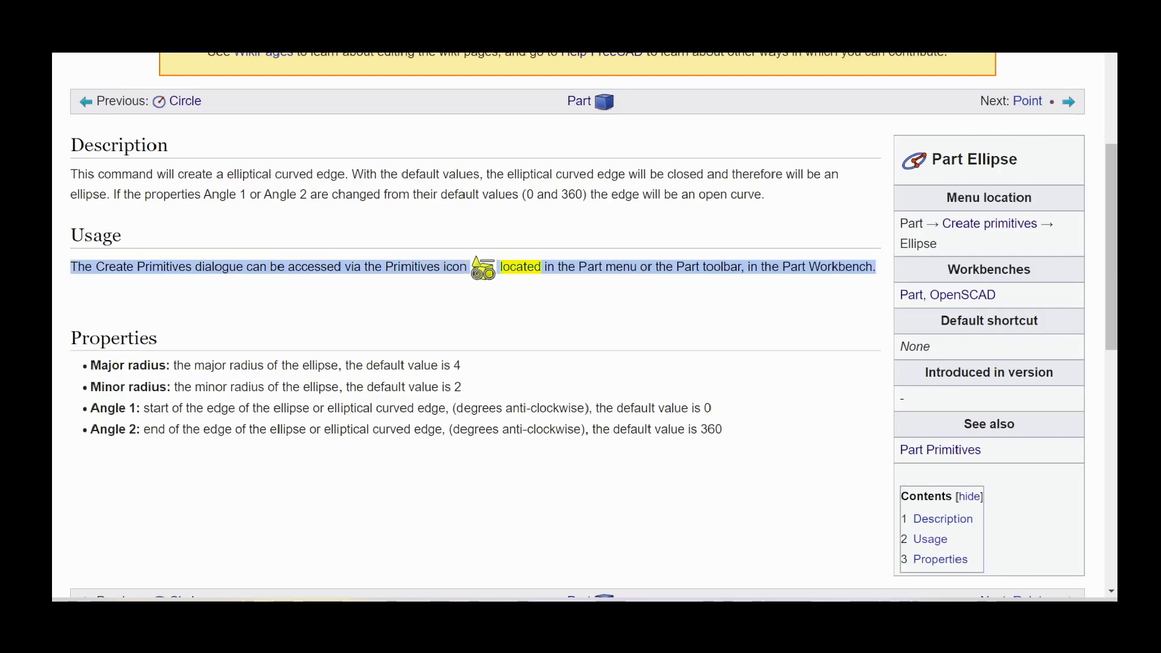
double_click(723, 266)
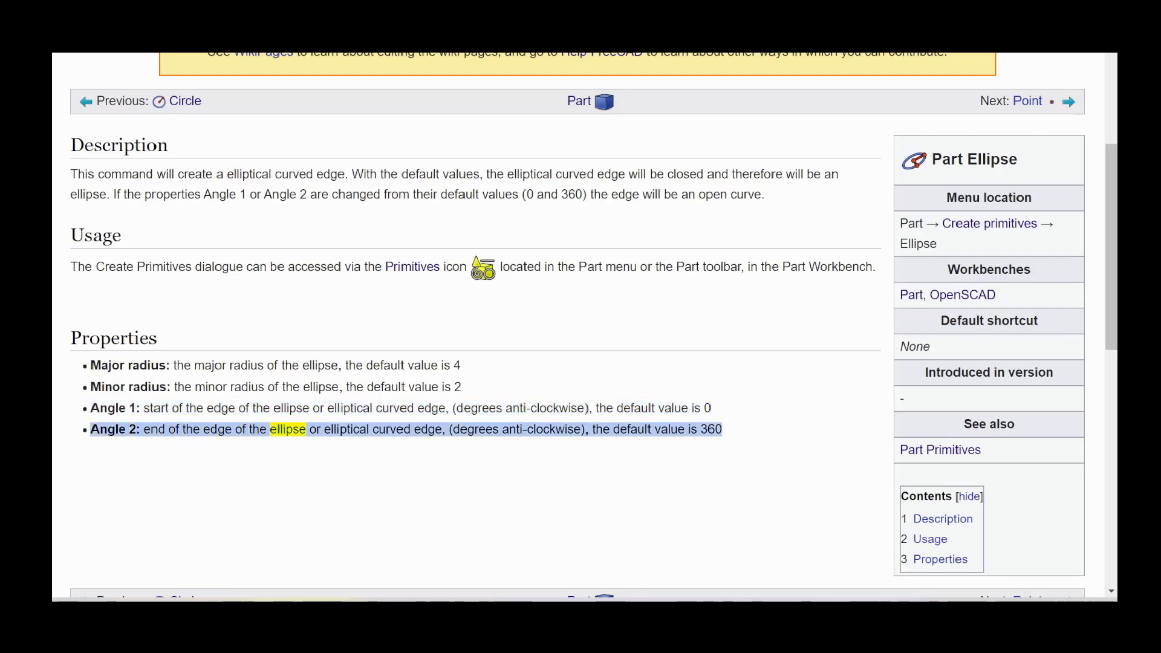
double_click(476, 430)
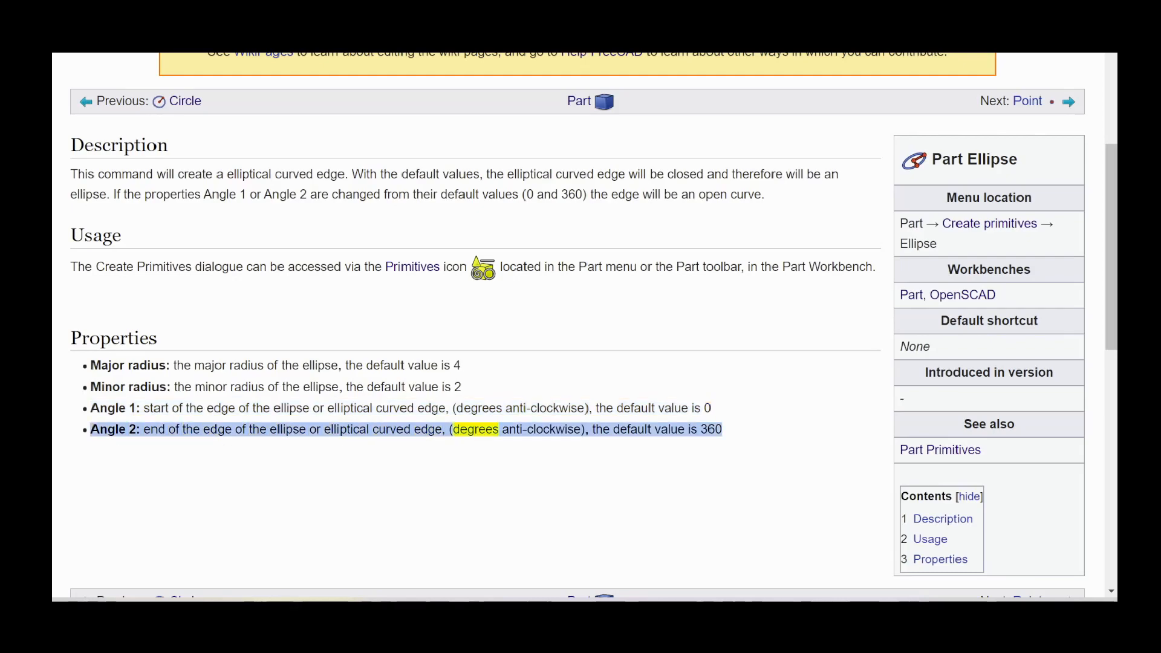
double_click(669, 429)
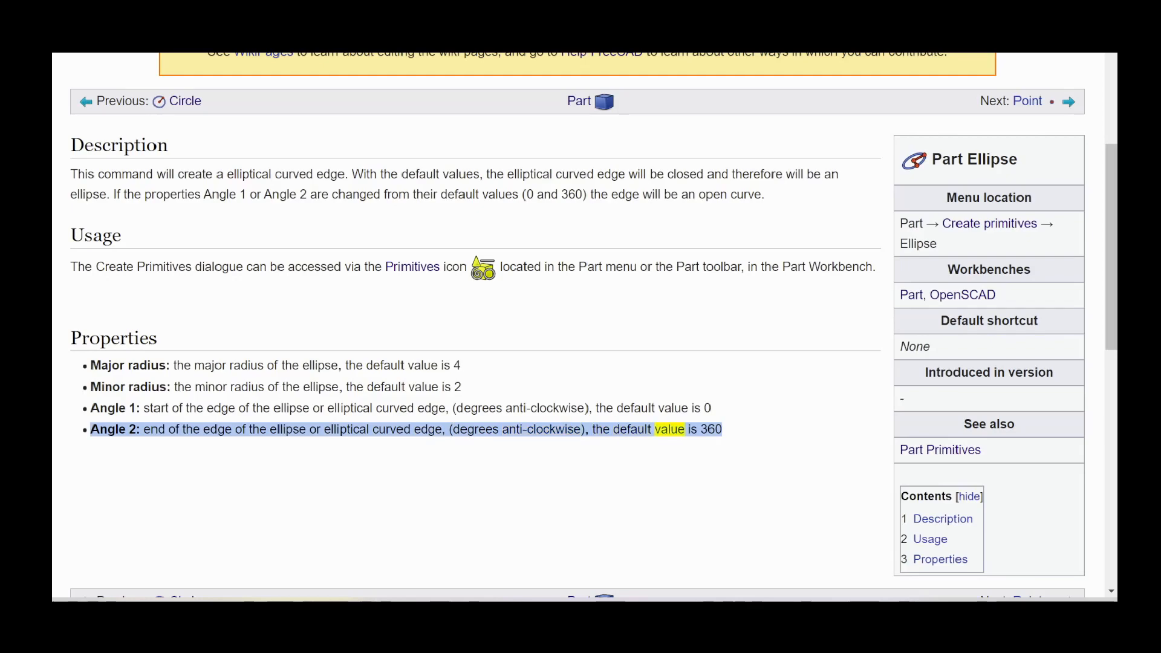